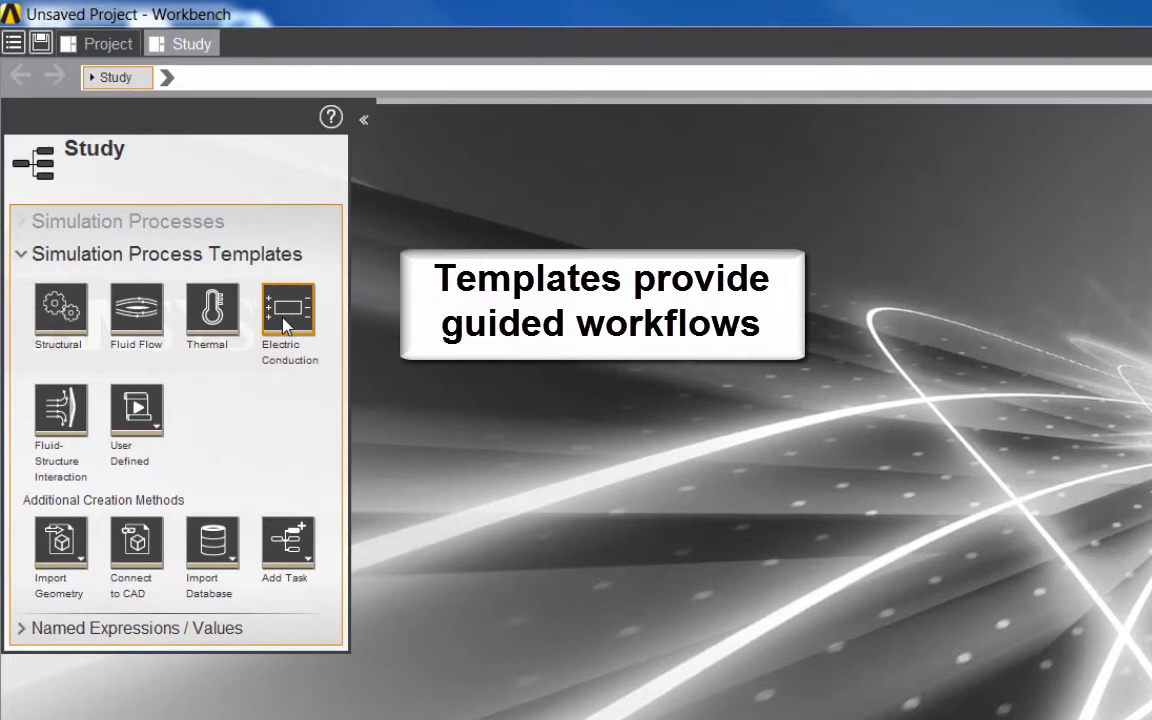
# Create an Electric Conduction simulation process covering electric, thermal, and structural physics
pyautogui.click(289, 310)
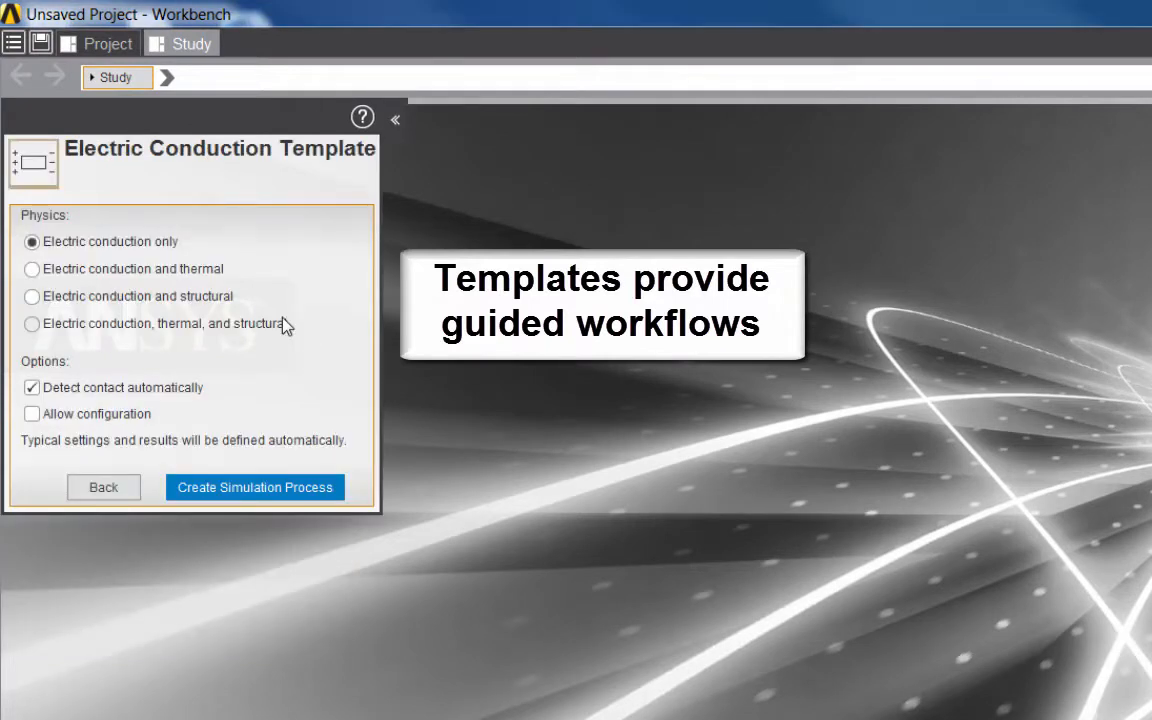
pyautogui.moveTo(169, 337)
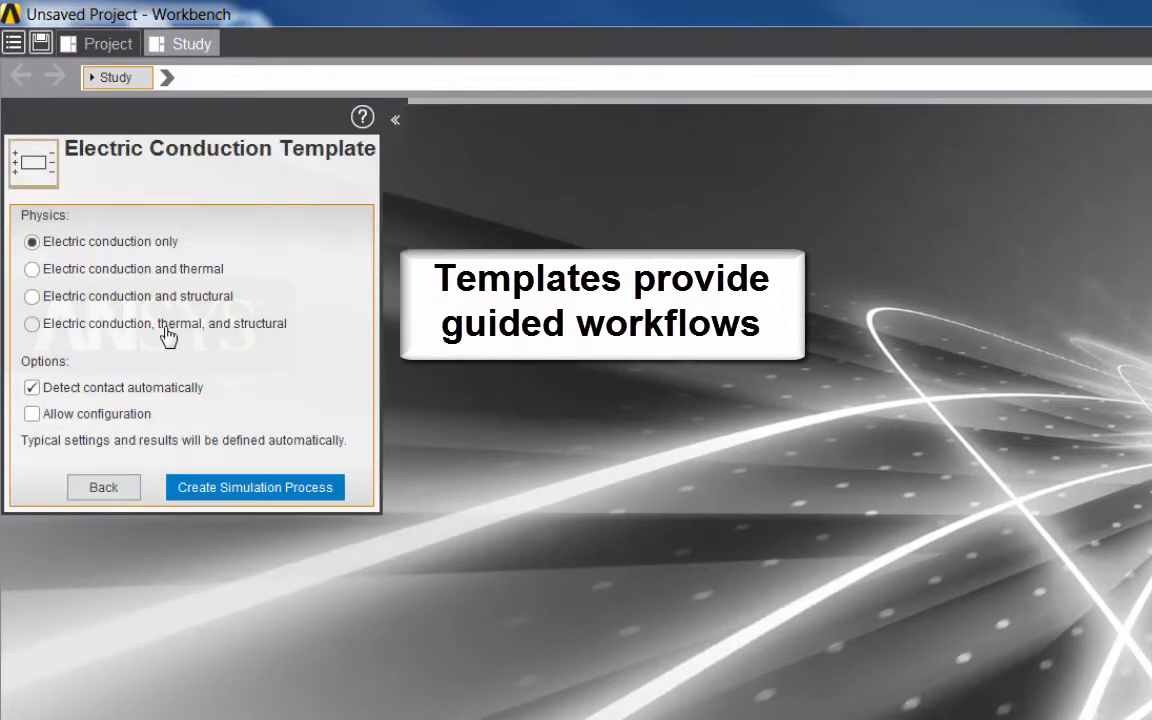
pyautogui.click(31, 323)
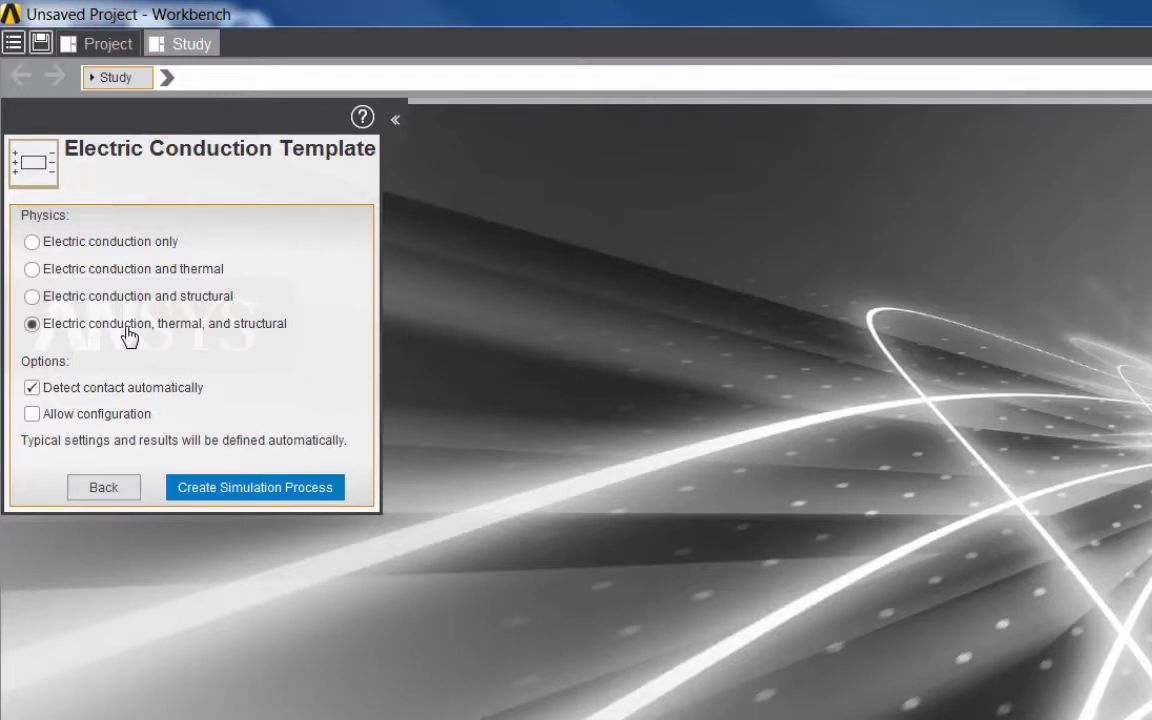
pyautogui.moveTo(183, 347)
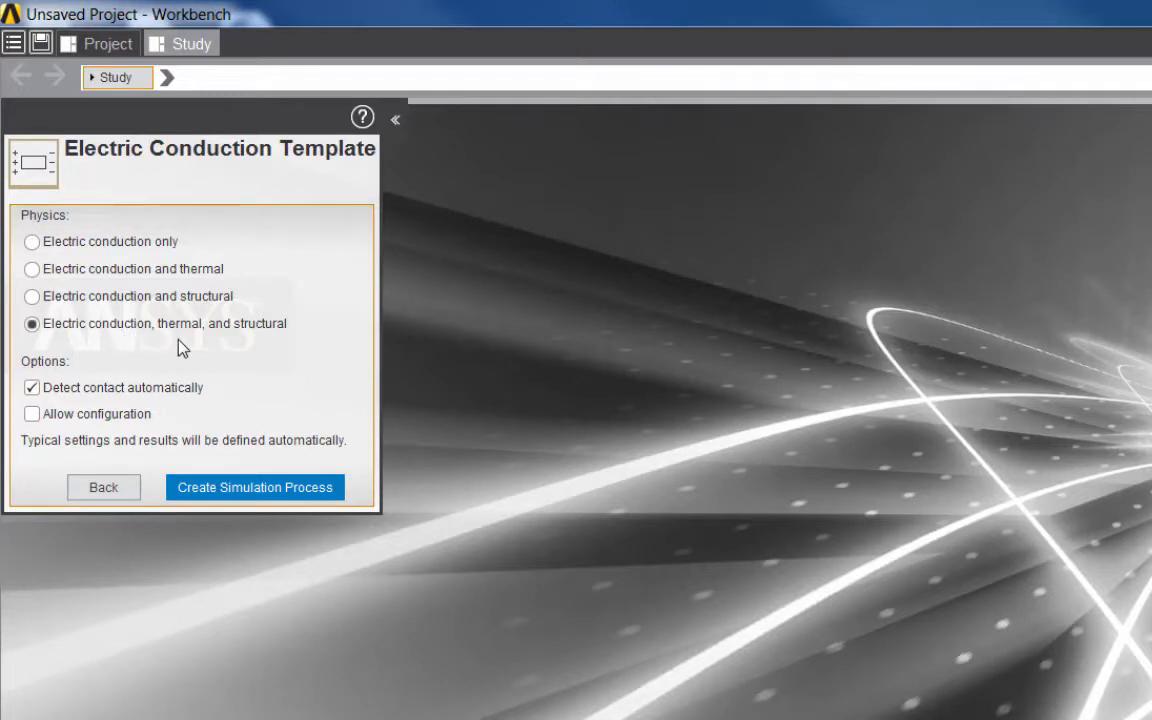
pyautogui.moveTo(210, 347)
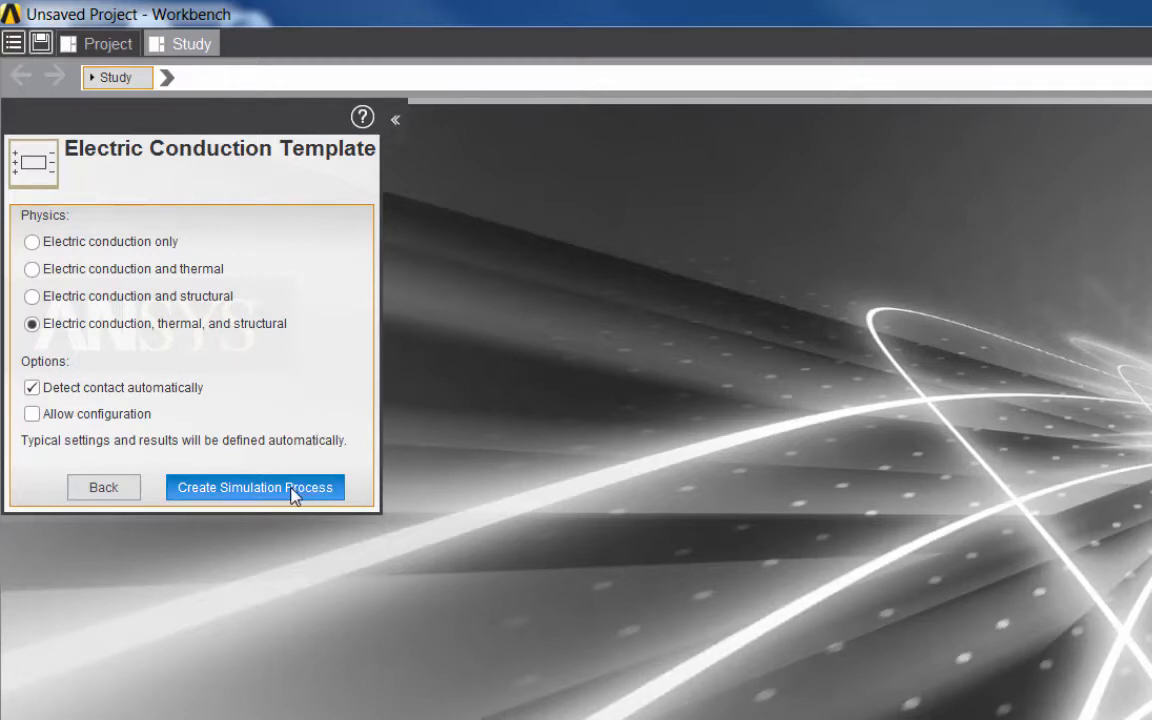
pyautogui.click(255, 487)
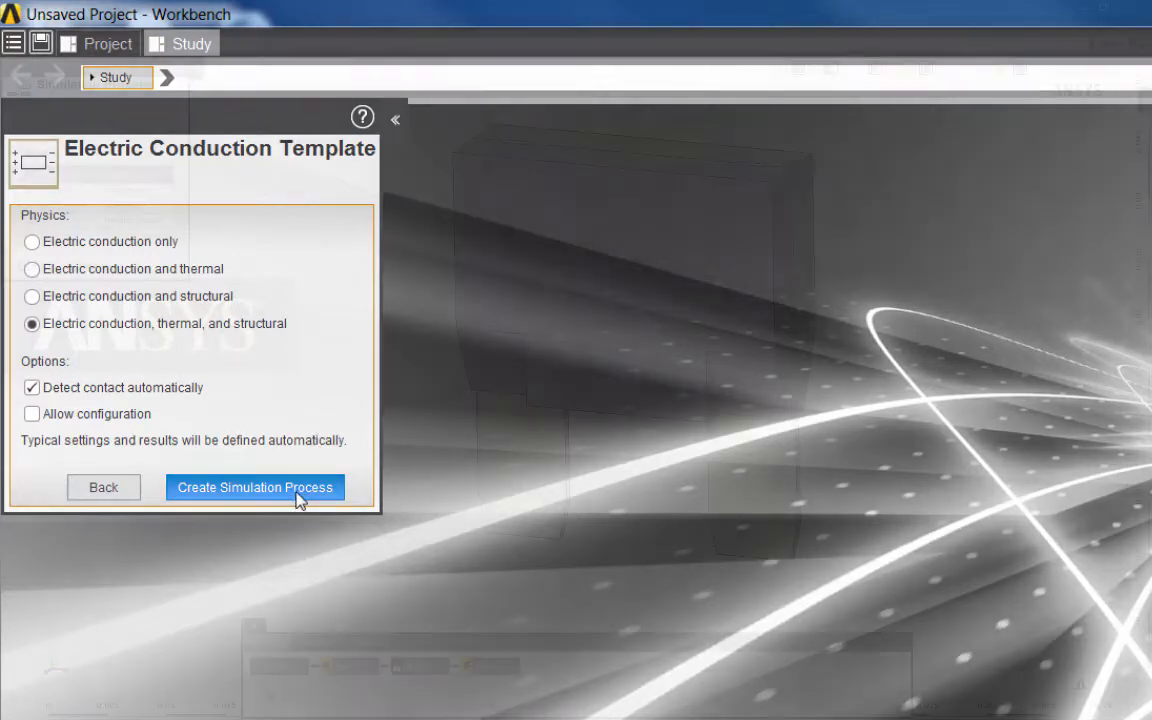
# Load Simulation Process 1, orbit the fuse to face it, then view mesh settings
pyautogui.click(254, 487)
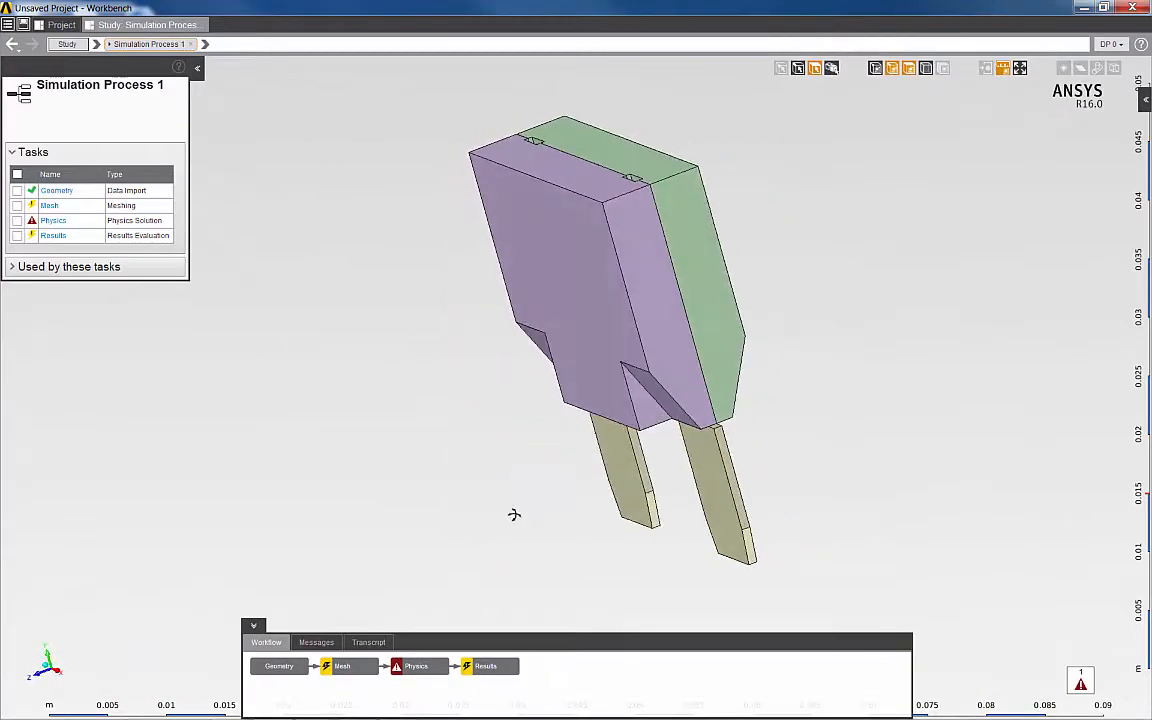
pyautogui.moveTo(514, 514); pyautogui.dragTo(573, 516)
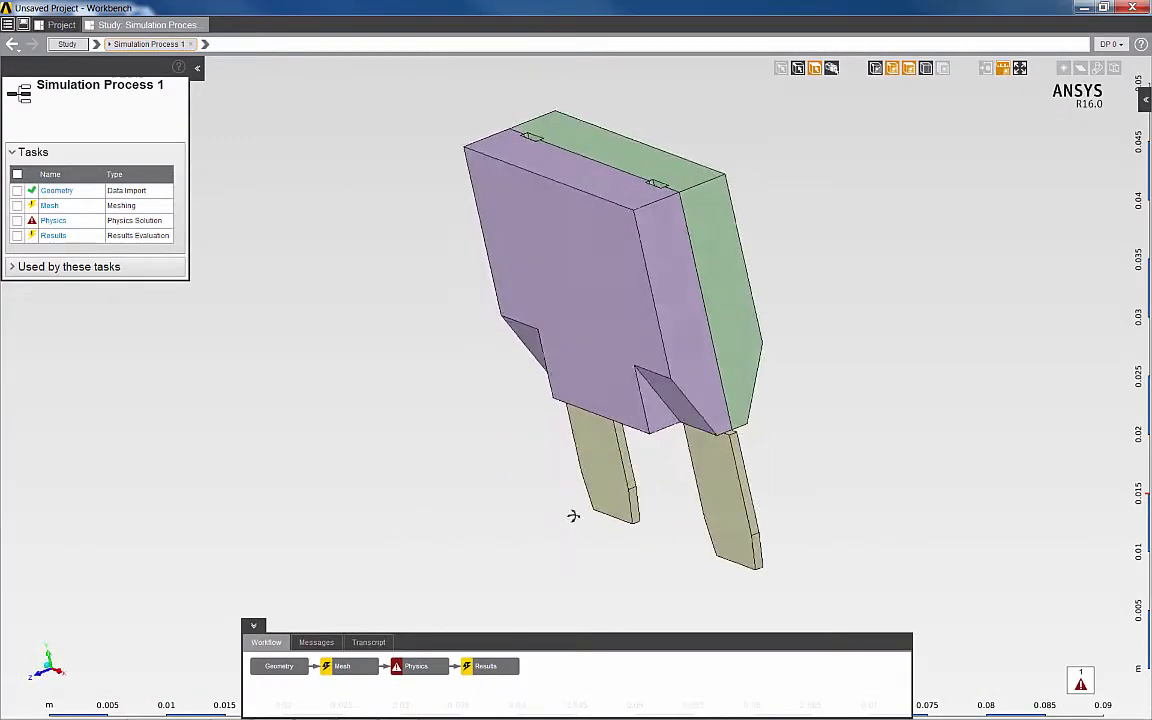
pyautogui.moveTo(573, 515); pyautogui.dragTo(881, 115)
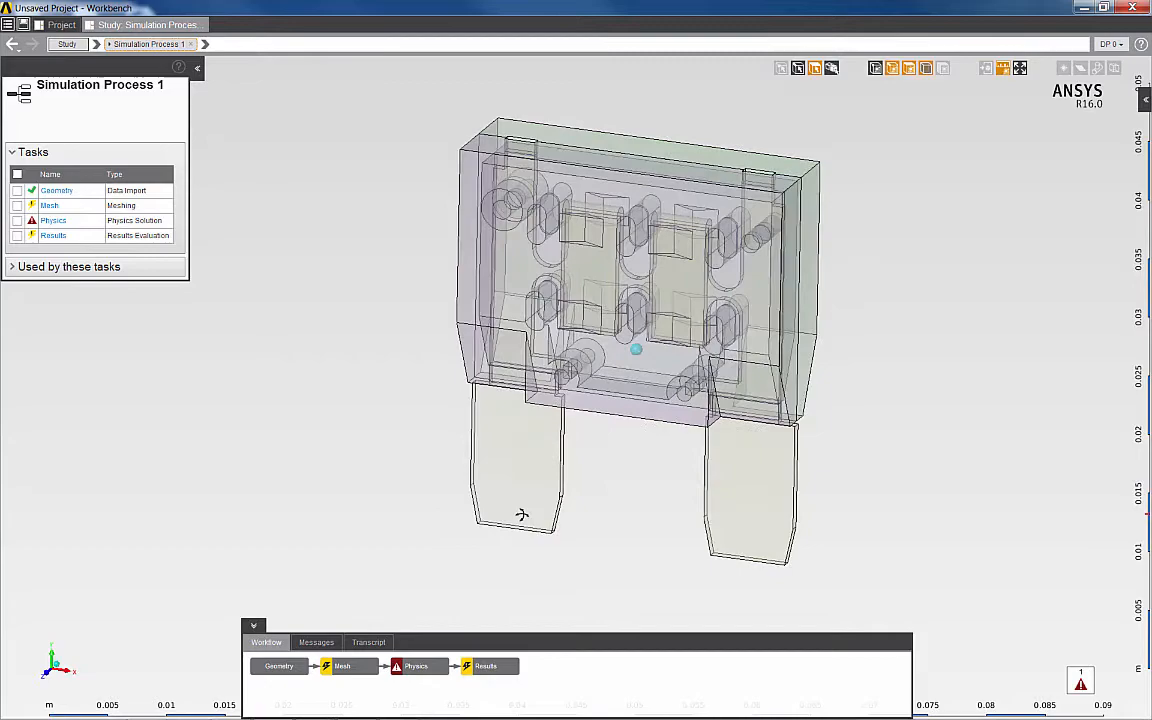
pyautogui.moveTo(520, 513); pyautogui.dragTo(585, 519)
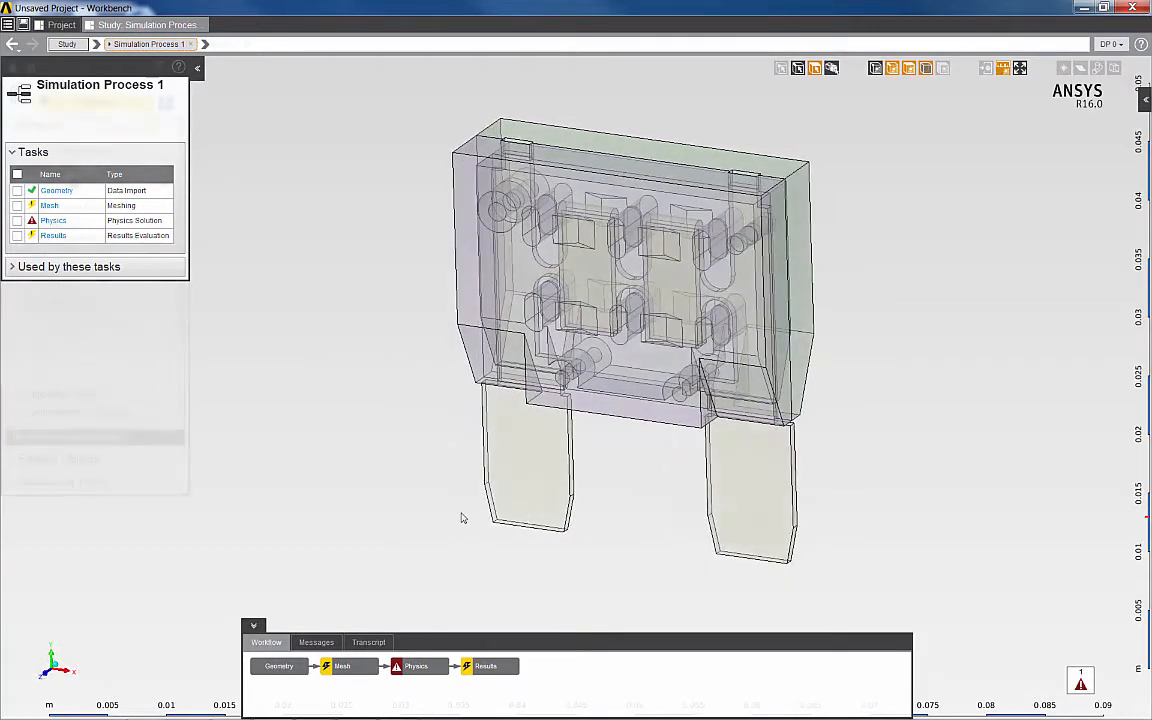
pyautogui.click(49, 205)
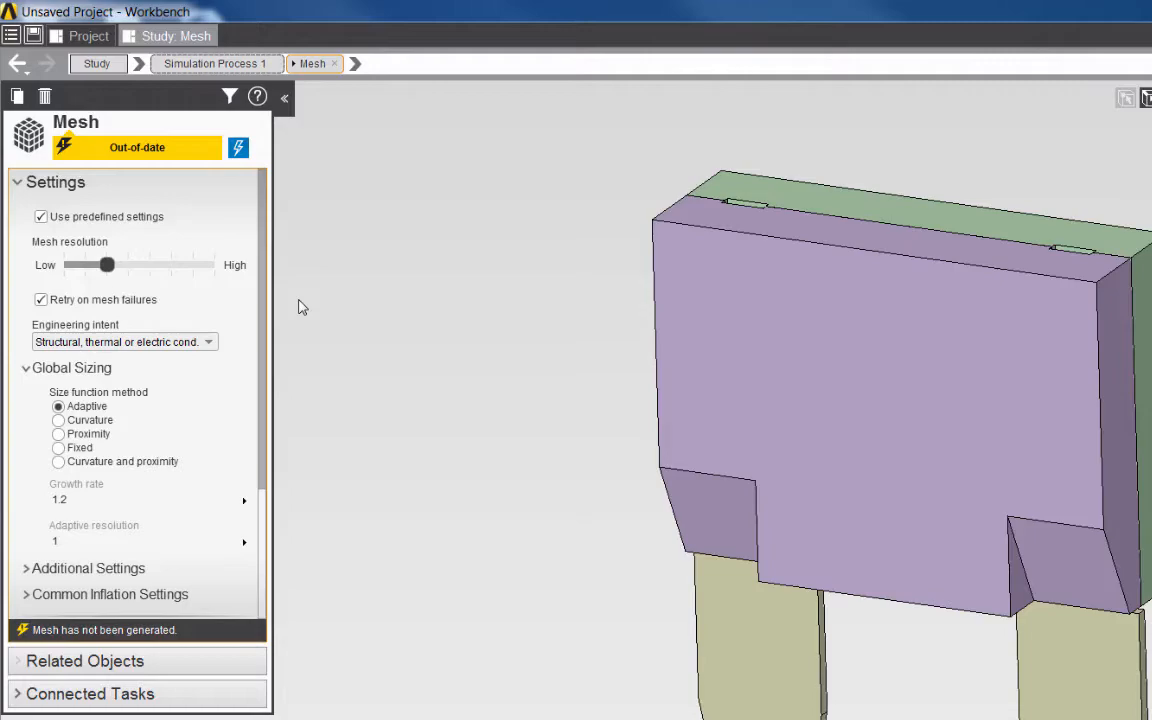
pyautogui.moveTo(239, 205)
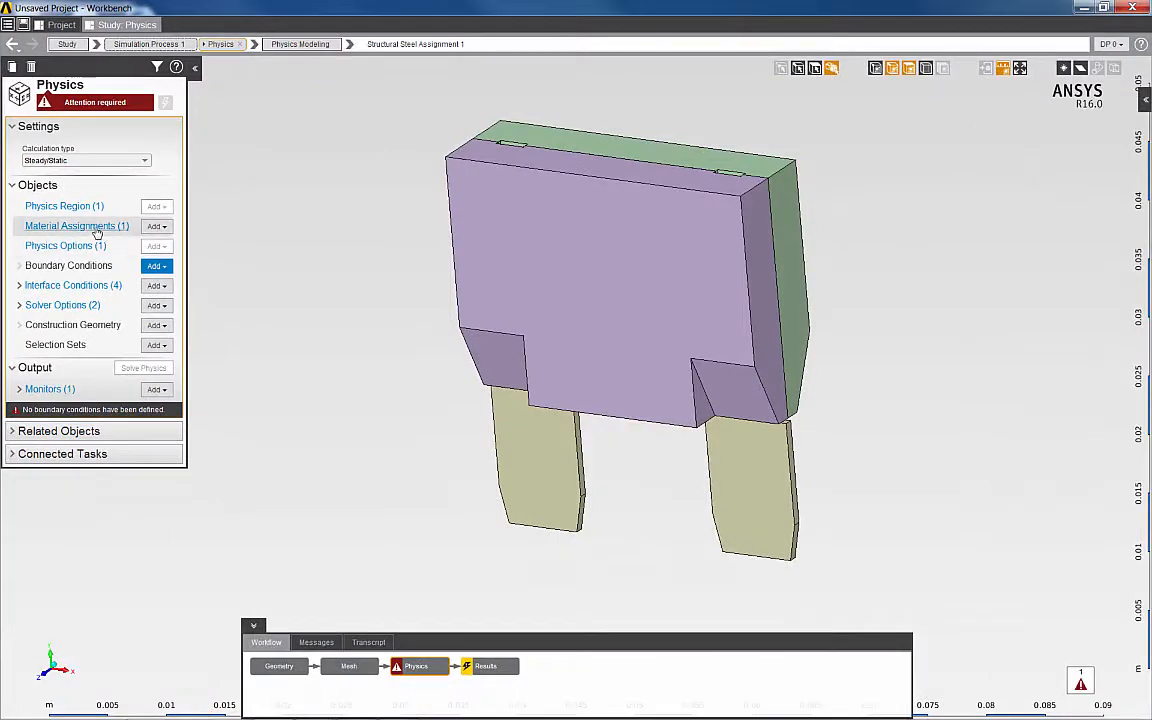
# Review Aluminum Alloy's resistivity-versus-temperature table in Material Assignments, then return to Physics
pyautogui.click(76, 225)
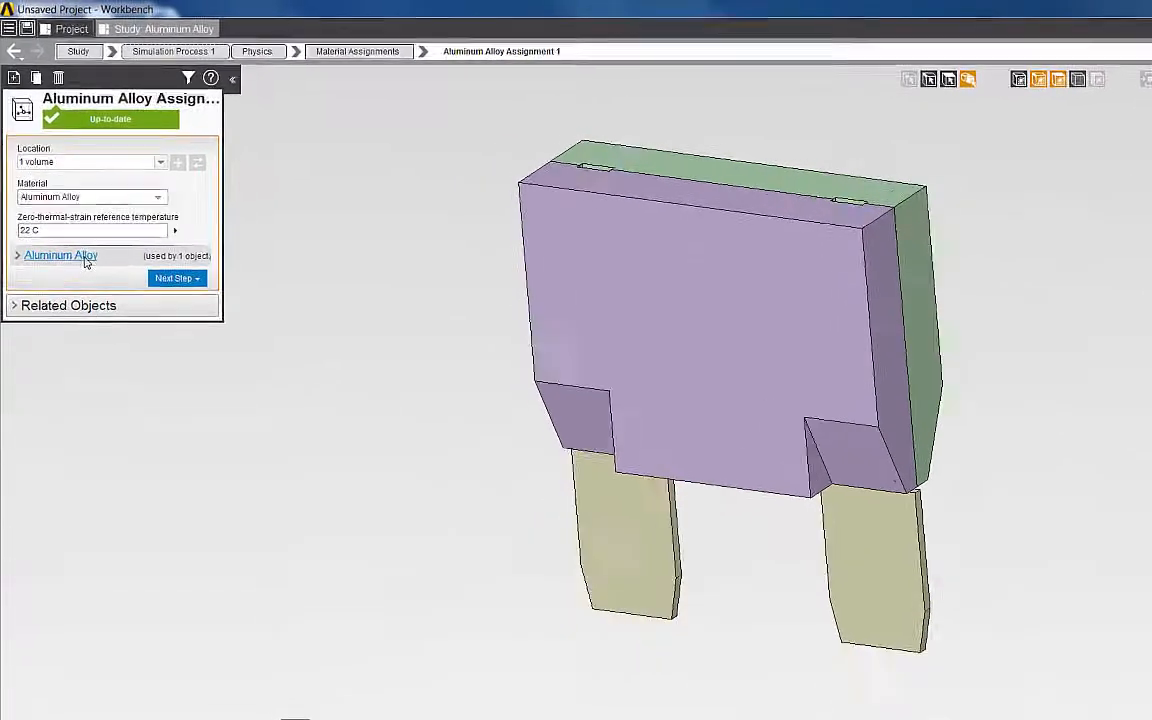
pyautogui.click(61, 256)
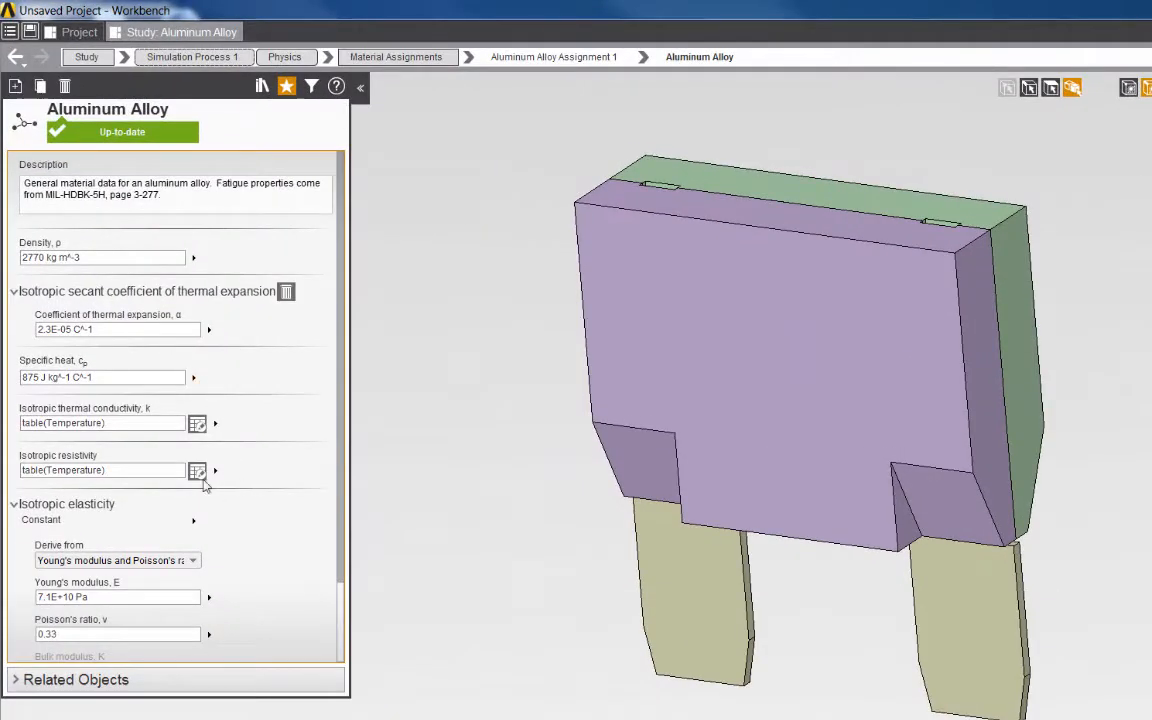
pyautogui.click(197, 470)
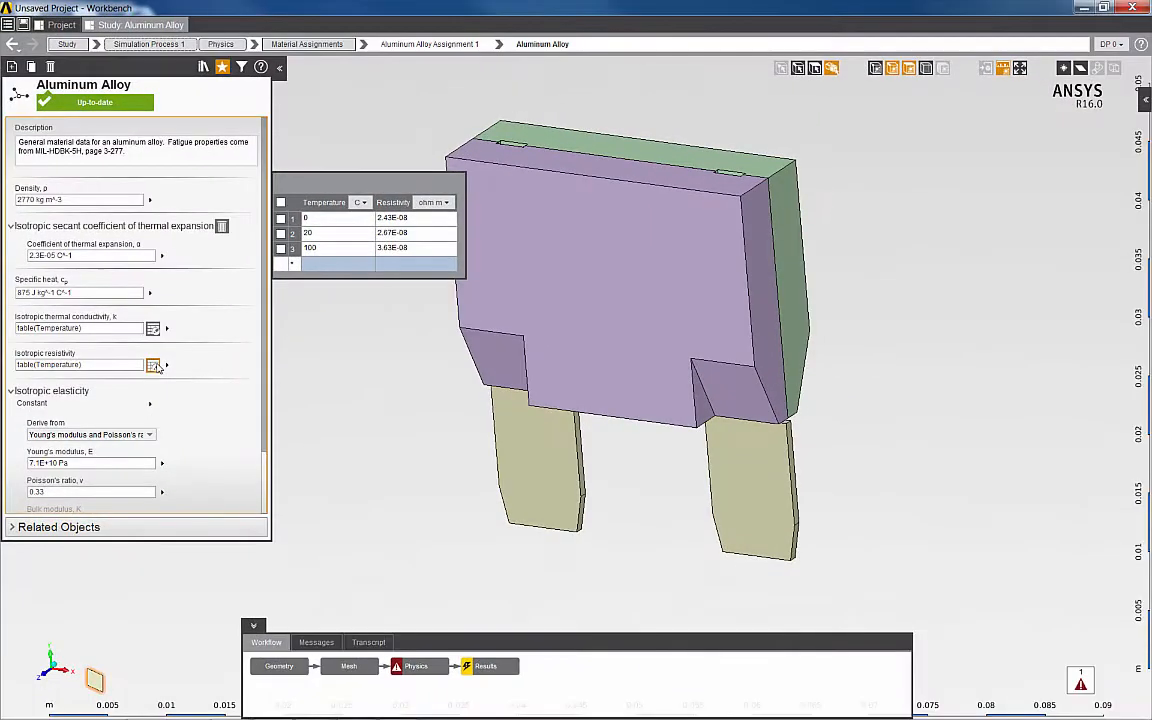
pyautogui.click(222, 43)
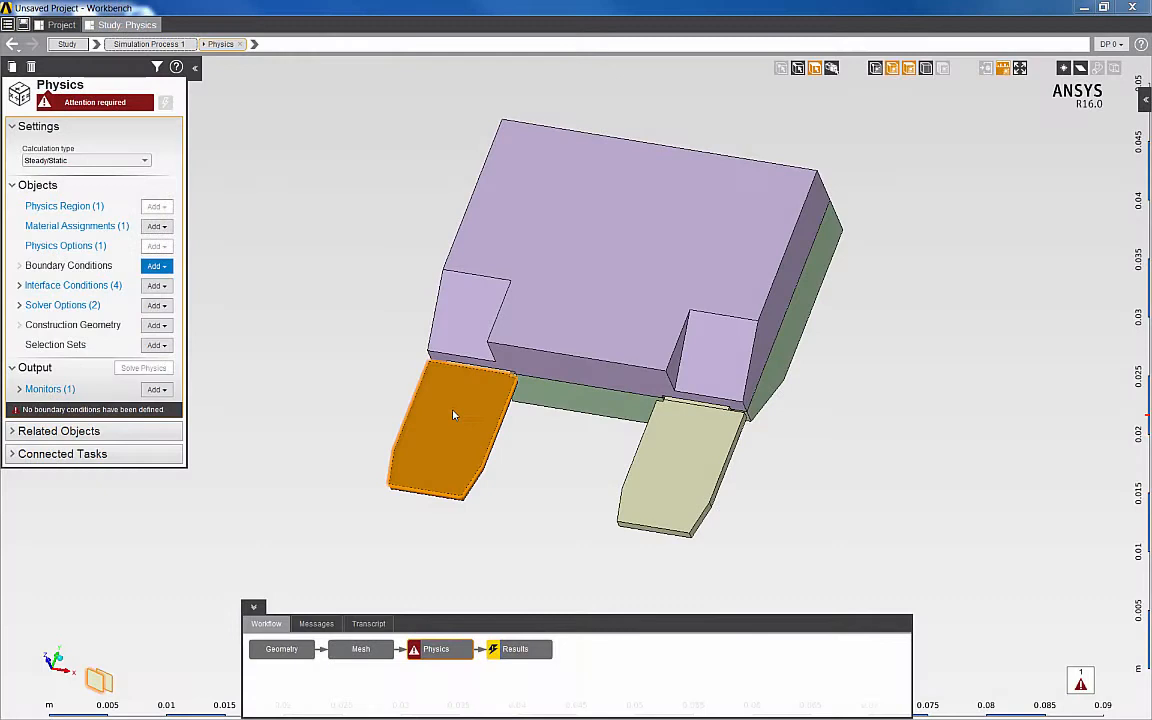
# Add a 30 A Current boundary condition on the left terminal face
pyautogui.rightClick(455, 415)
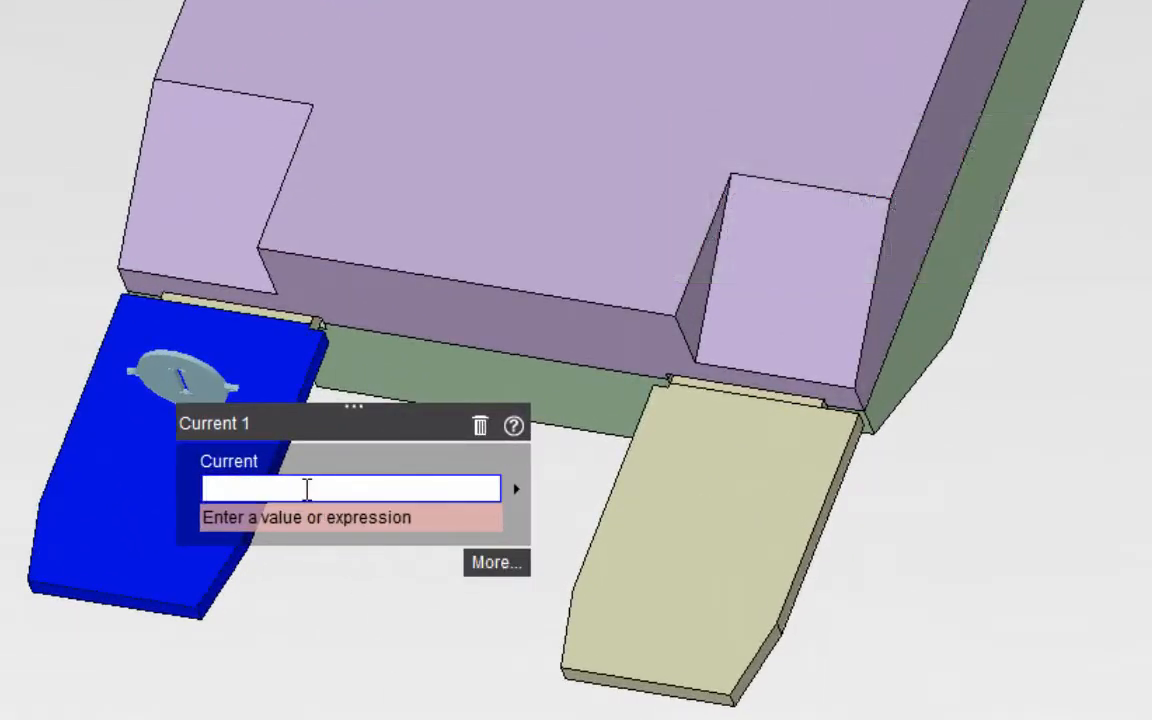
pyautogui.write('30 A')
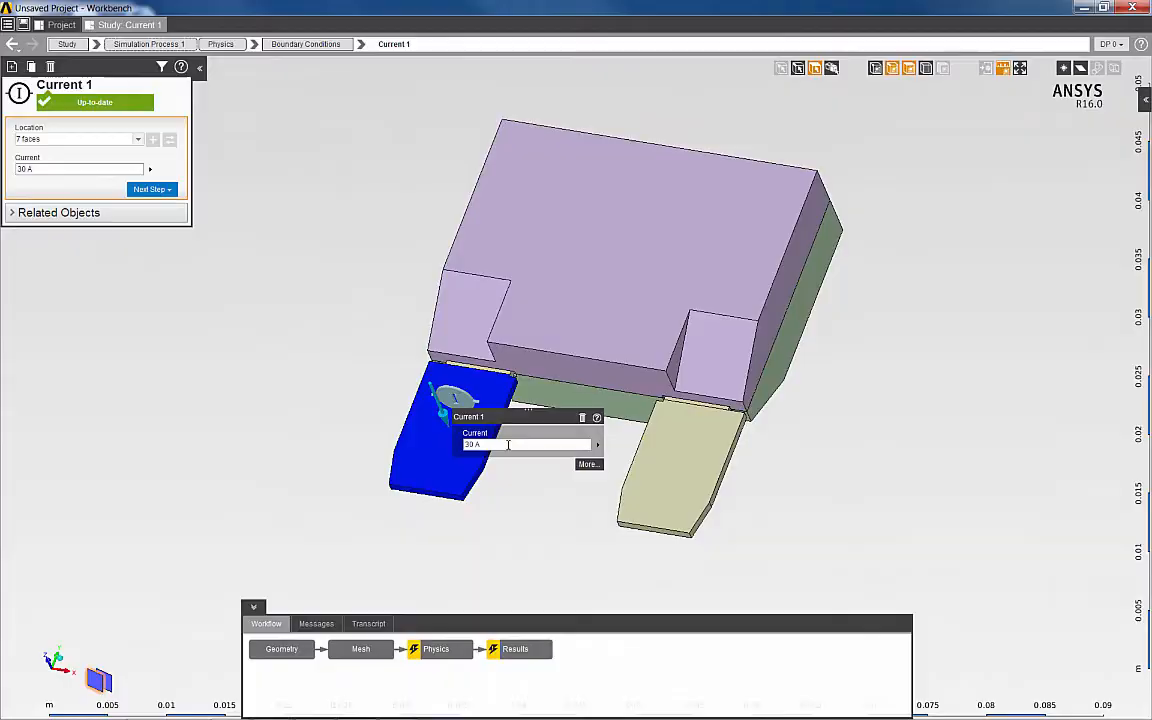
pyautogui.click(307, 43)
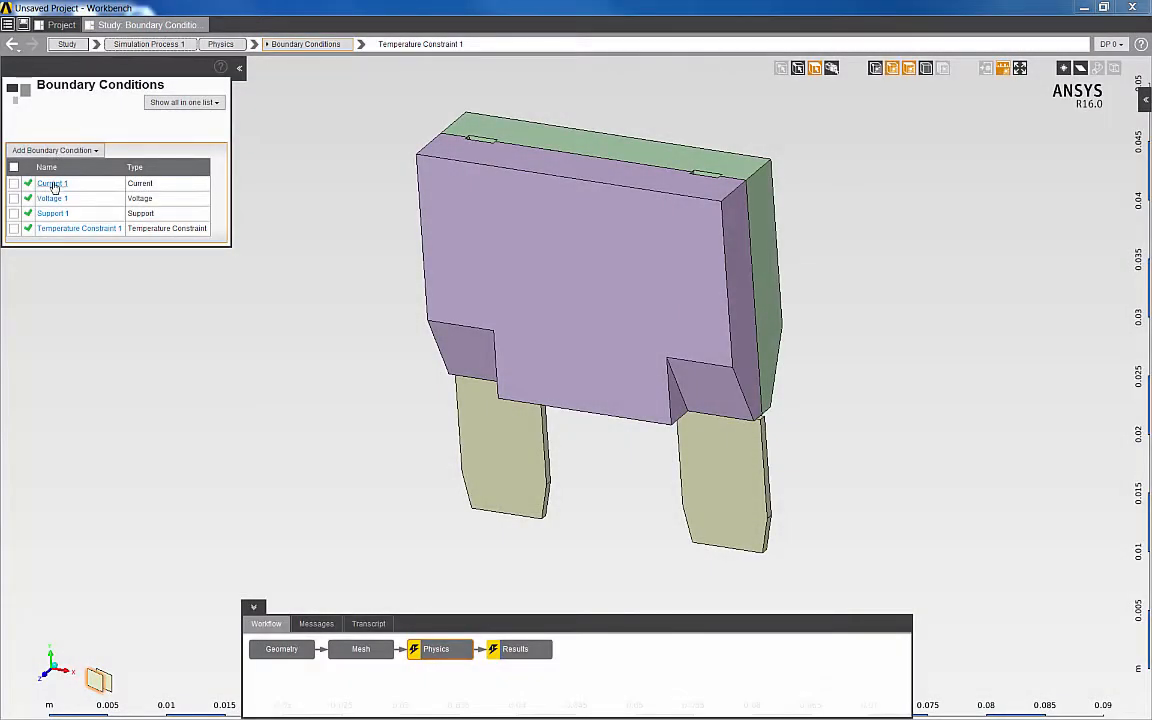
pyautogui.click(52, 183)
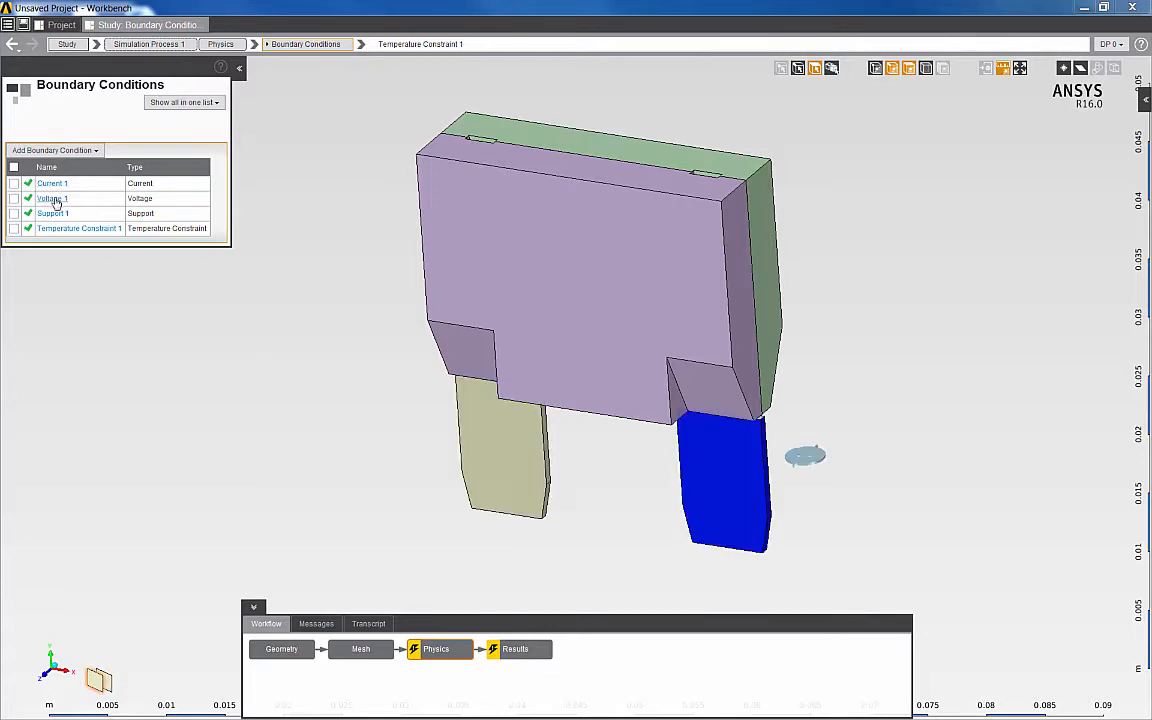
pyautogui.click(53, 213)
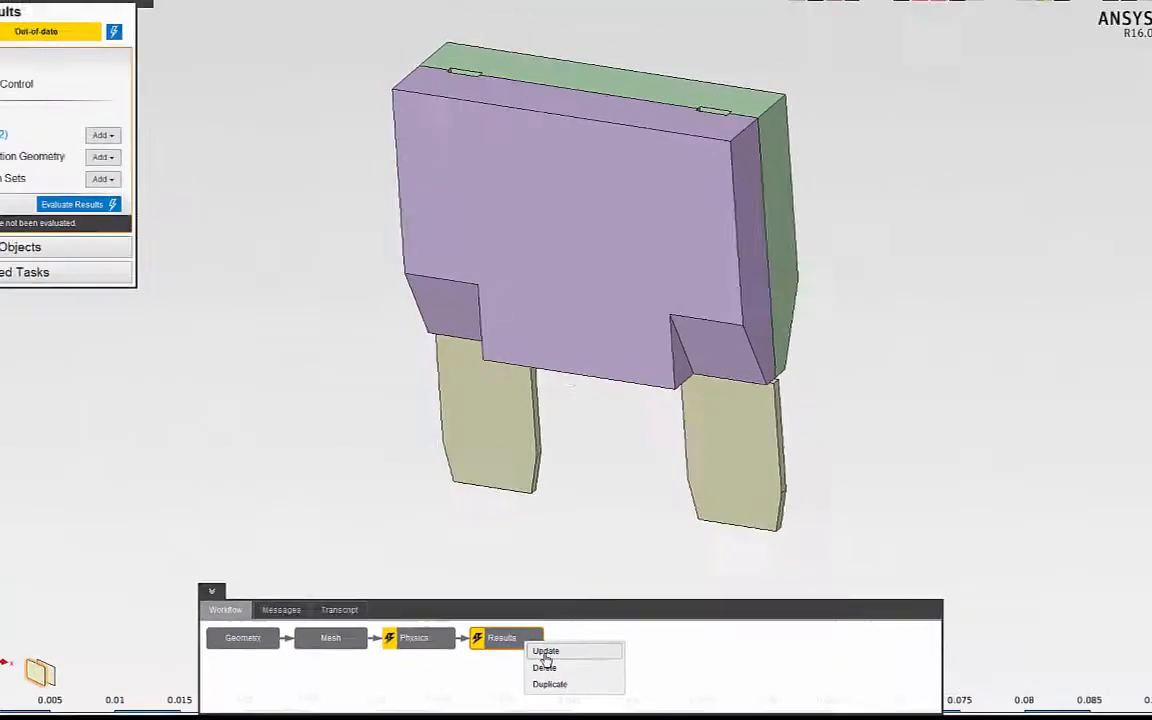
# Update the Results task to solve the simulation
pyautogui.click(546, 651)
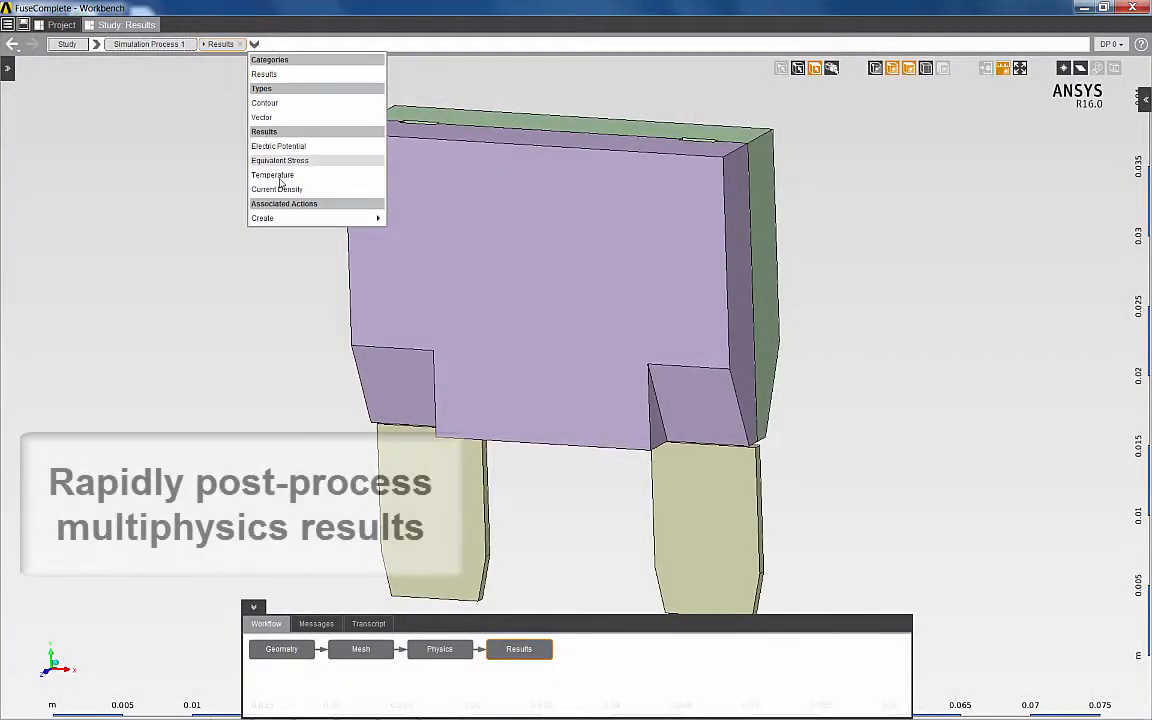
# Show the Current Density result from the Results dropdown
pyautogui.click(277, 189)
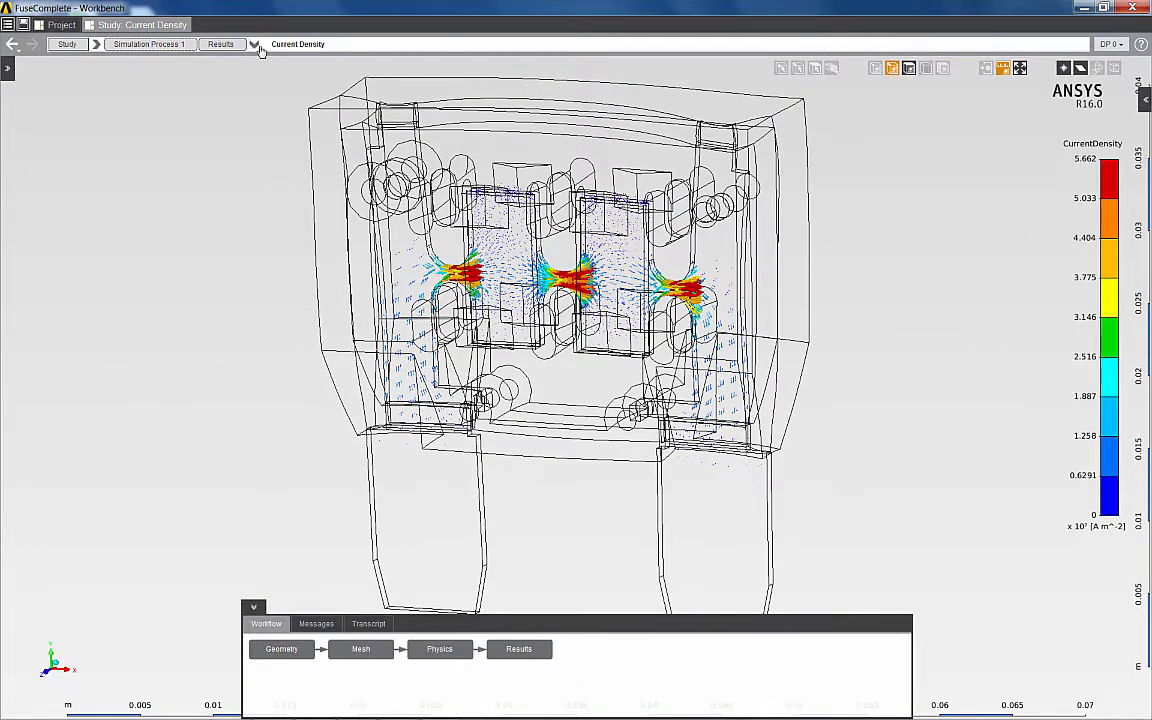
pyautogui.moveTo(273, 177)
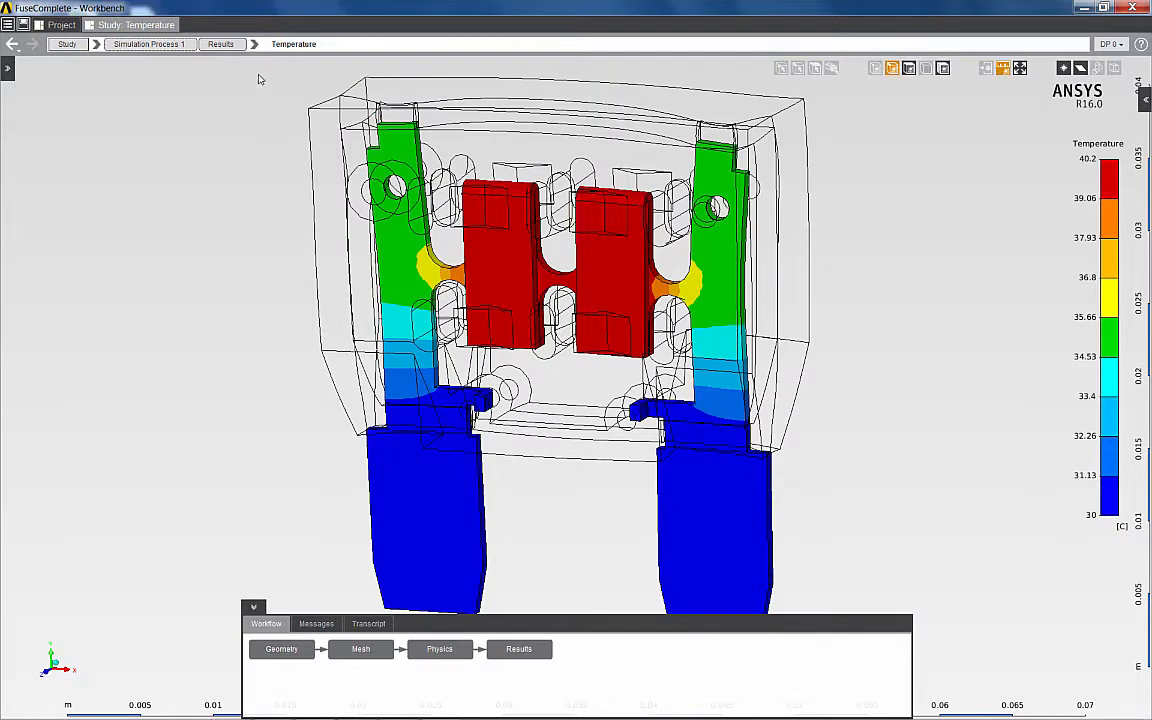
# Display the Equivalent Stress contour on the fuse and animate it
pyautogui.click(221, 43)
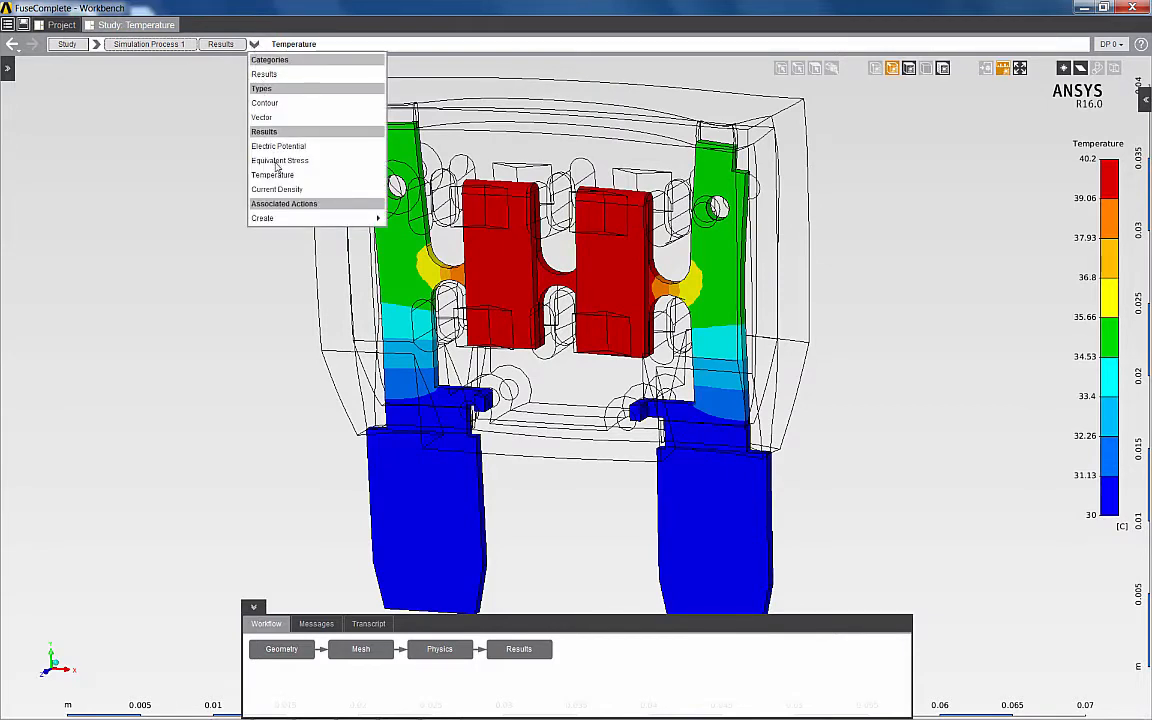
pyautogui.click(280, 160)
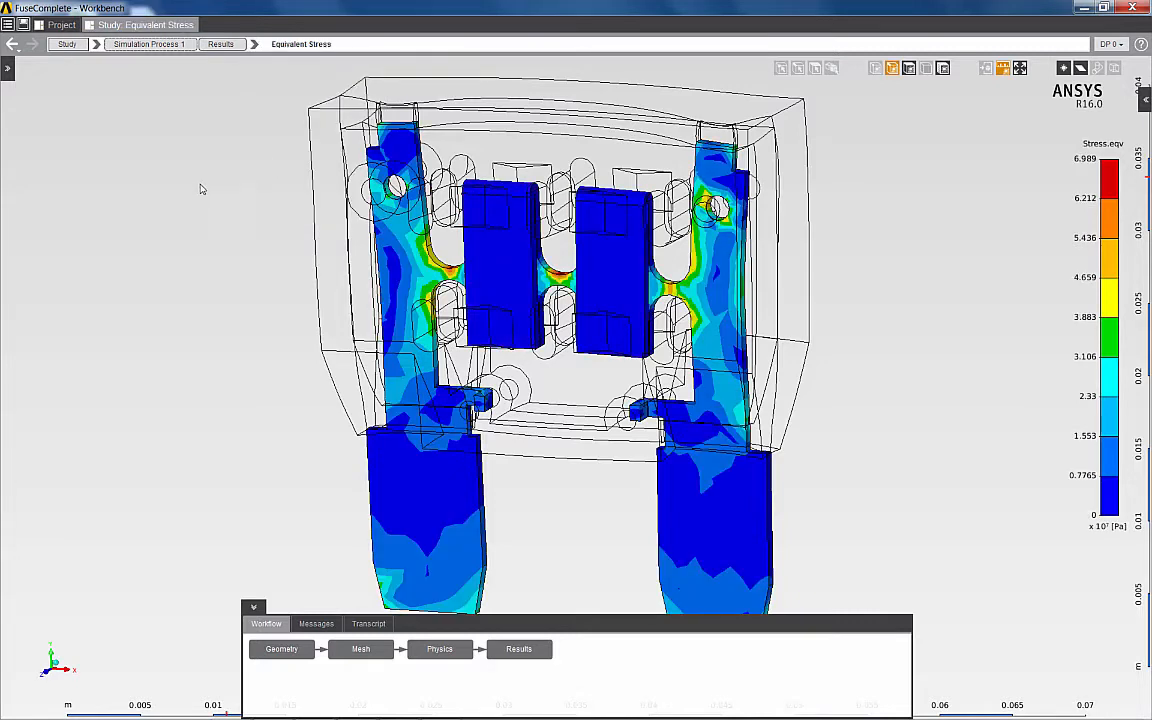
pyautogui.moveTo(141, 206)
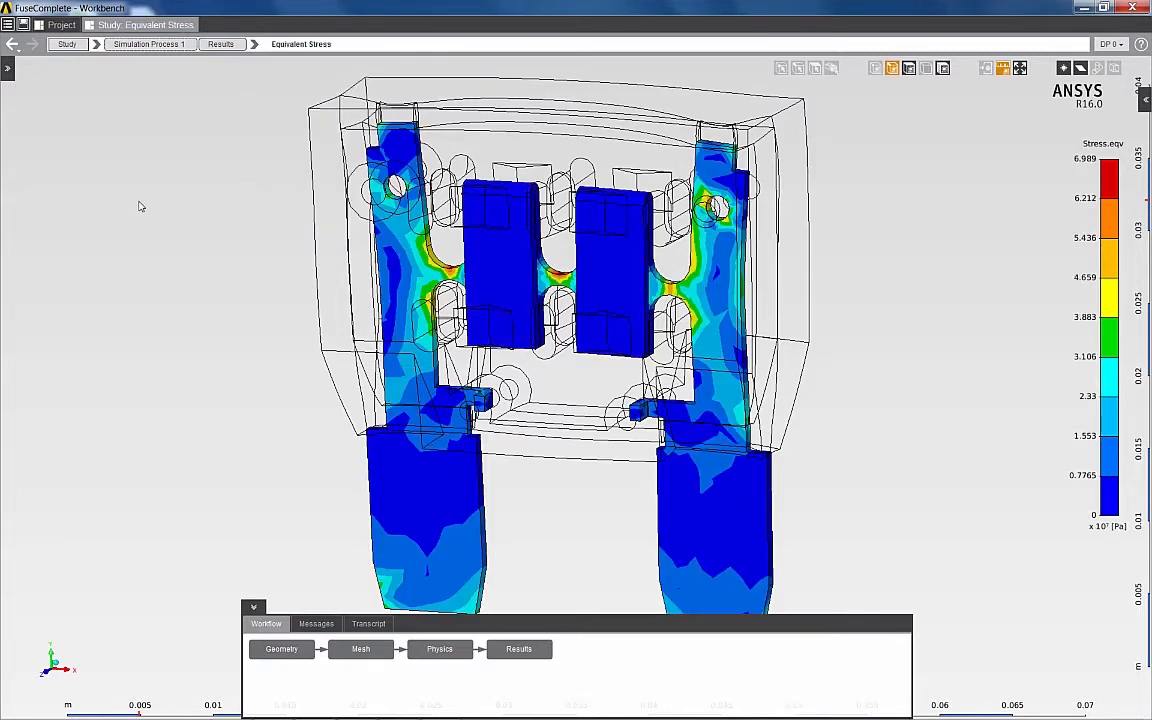
pyautogui.rightClick(140, 205)
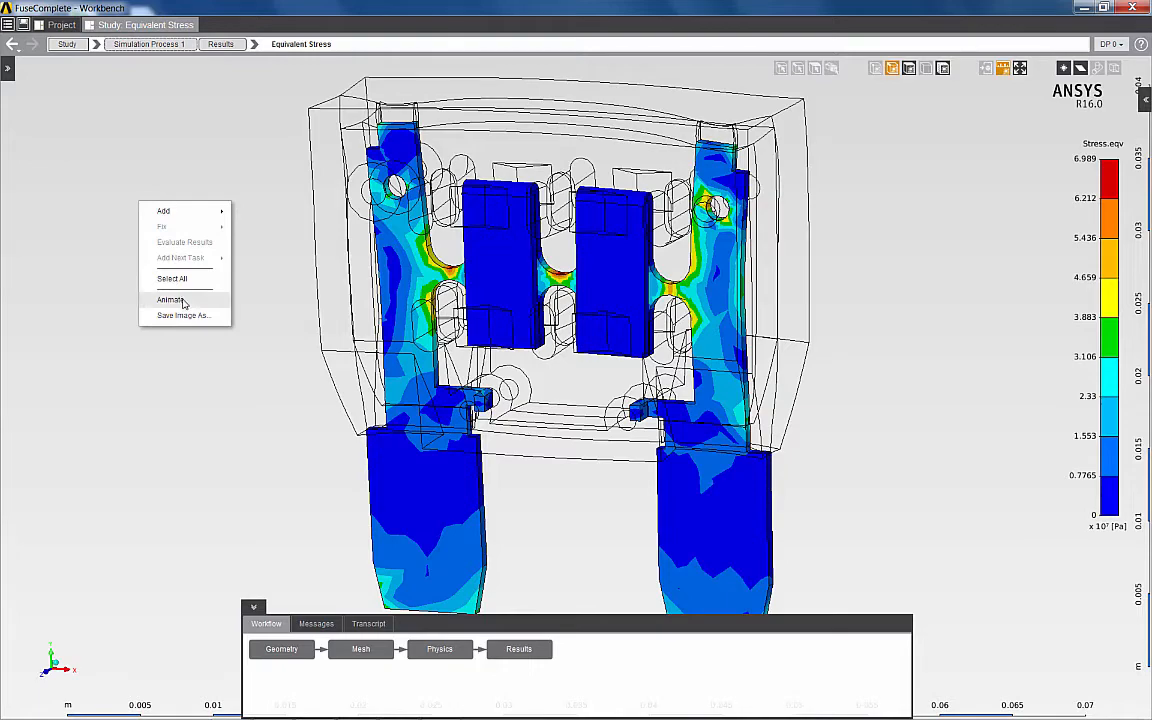
pyautogui.click(171, 299)
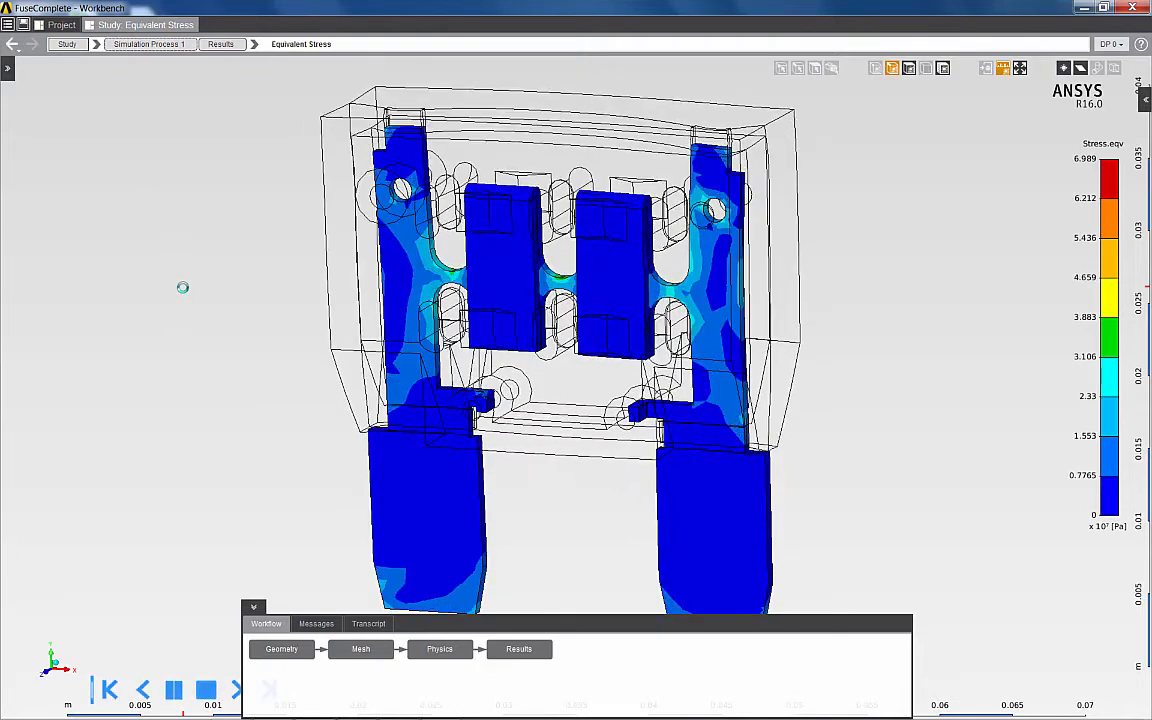